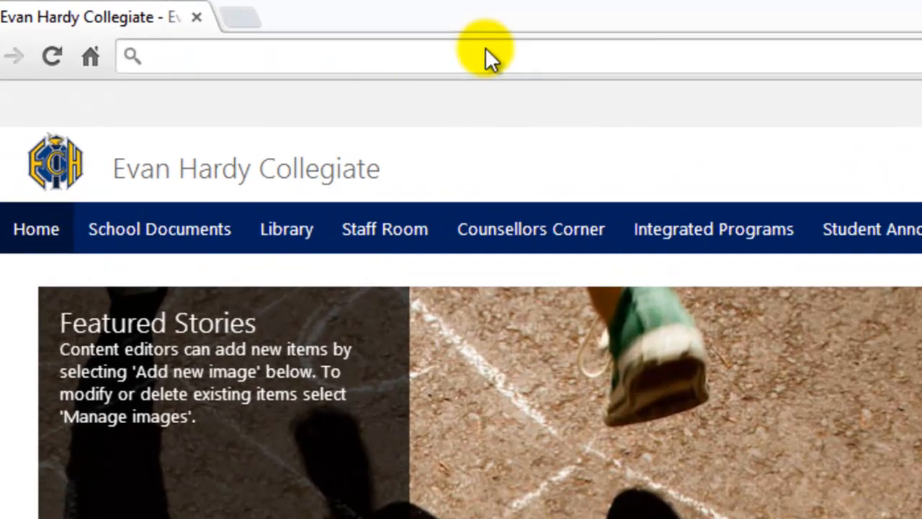
Step: Go to the Online Learning Centre site by entering 'olc' in Chrome's address bar
{"action": "type", "text": "olc"}
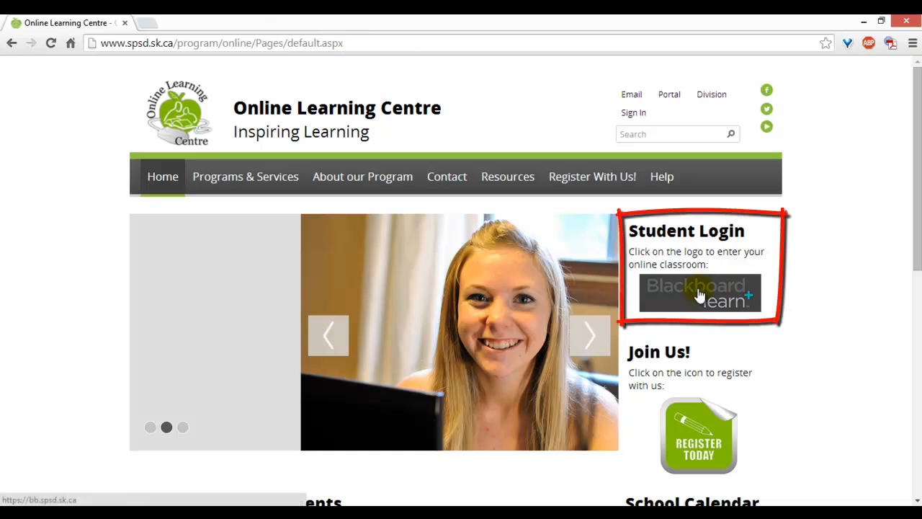
Step: Open the Blackboard Learn login from the Student Login section
{"action": "left_click", "coordinate": [698, 294]}
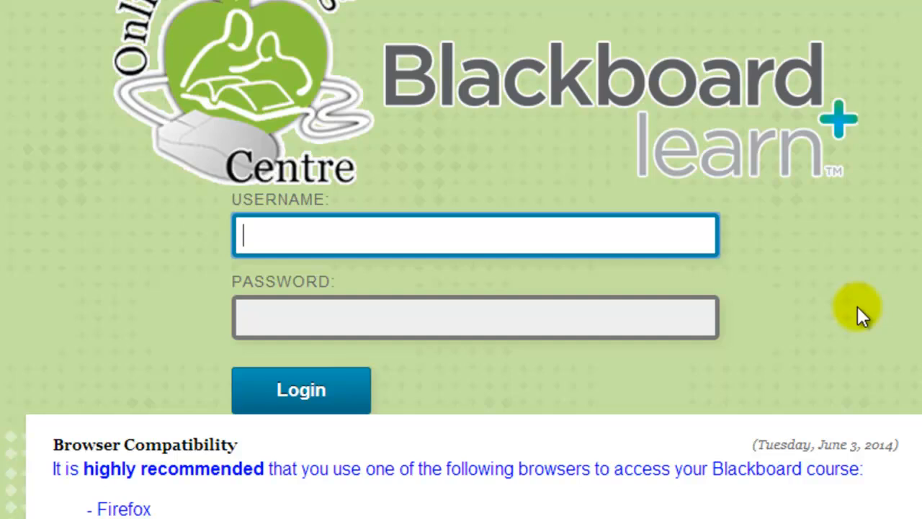
Step: Log in with the suggested 'bb' student username and the password
{"action": "type", "text": "bb"}
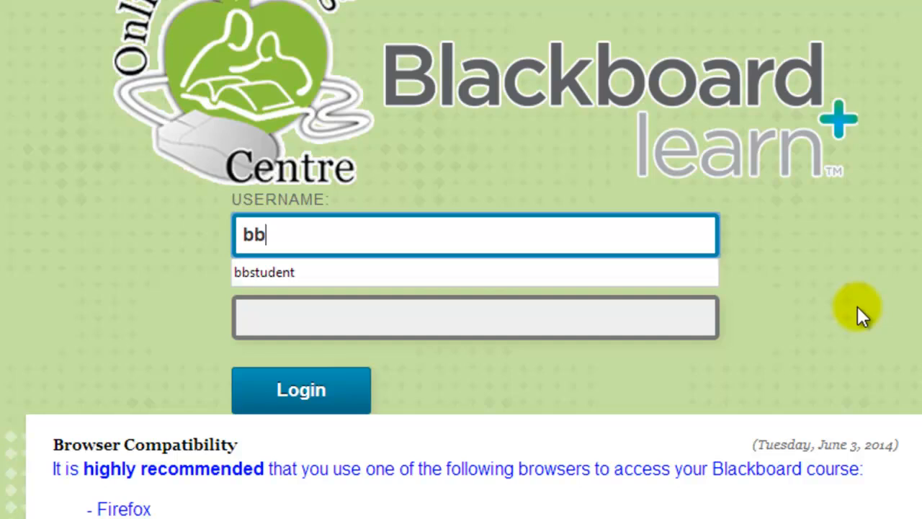
{"action": "left_click", "coordinate": [266, 273]}
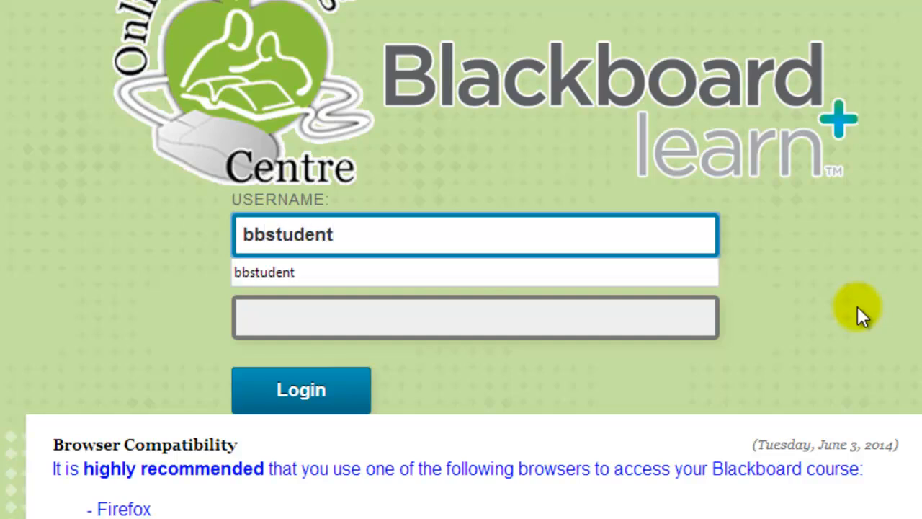
{"action": "left_click", "coordinate": [472, 317]}
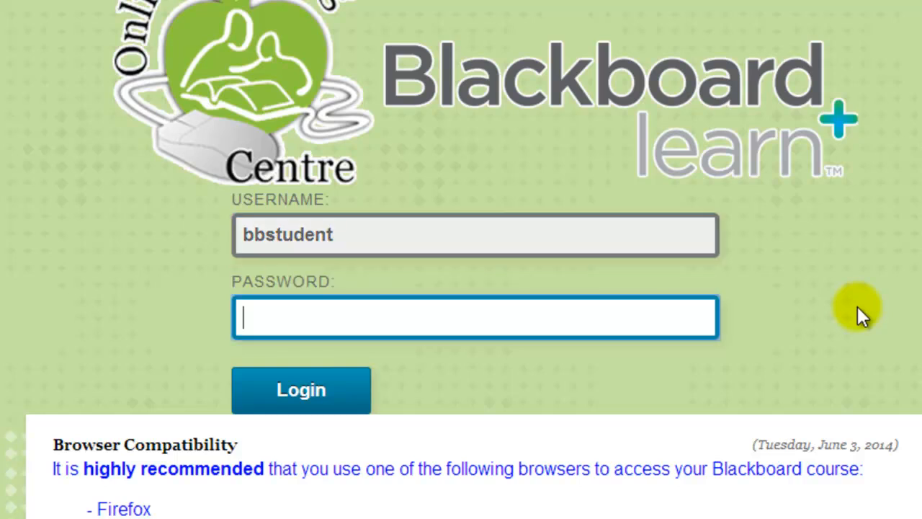
{"action": "type", "text": "•••"}
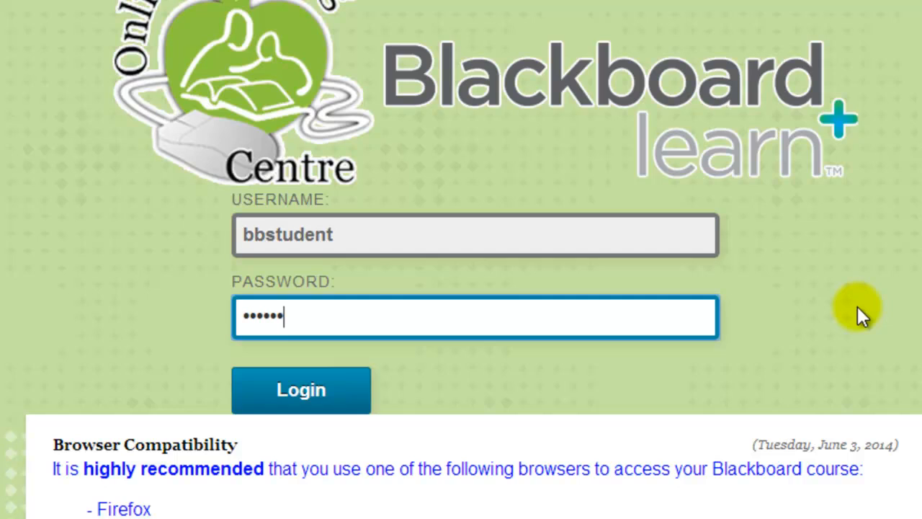
{"action": "left_click", "coordinate": [301, 389]}
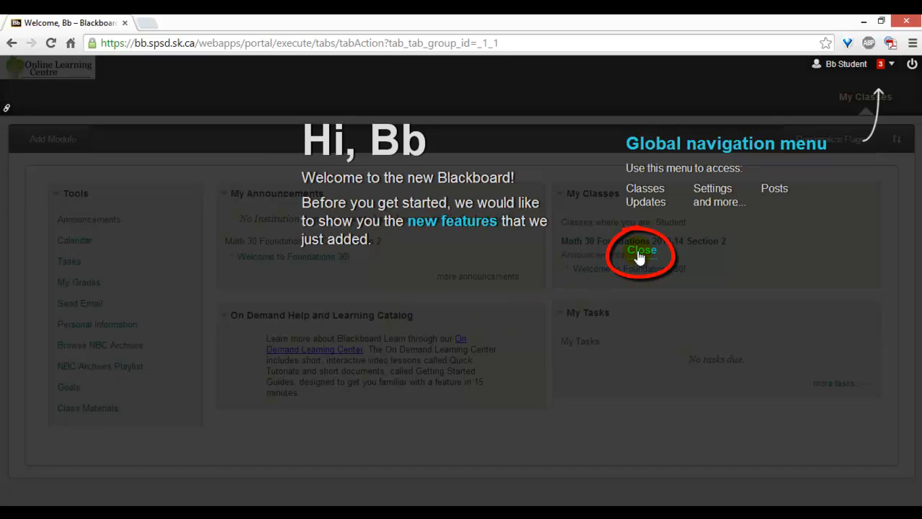
Step: Close the 'Hi, Bb' new-features welcome overlay
{"action": "left_click", "coordinate": [642, 250]}
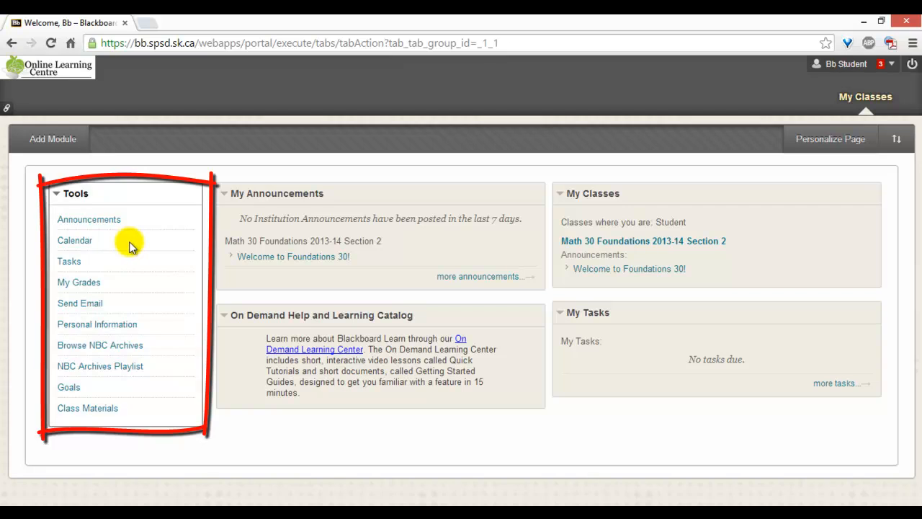
{"action": "mouse_move", "coordinate": [234, 242]}
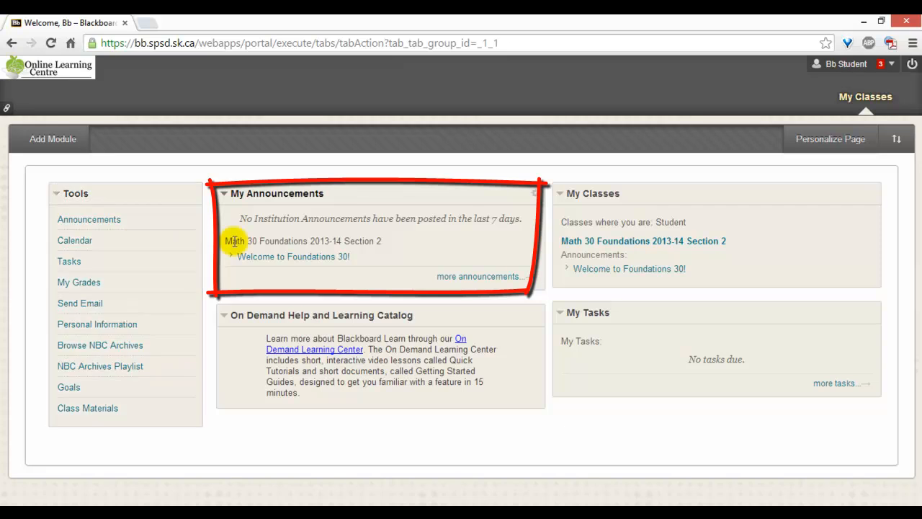
{"action": "mouse_move", "coordinate": [445, 245]}
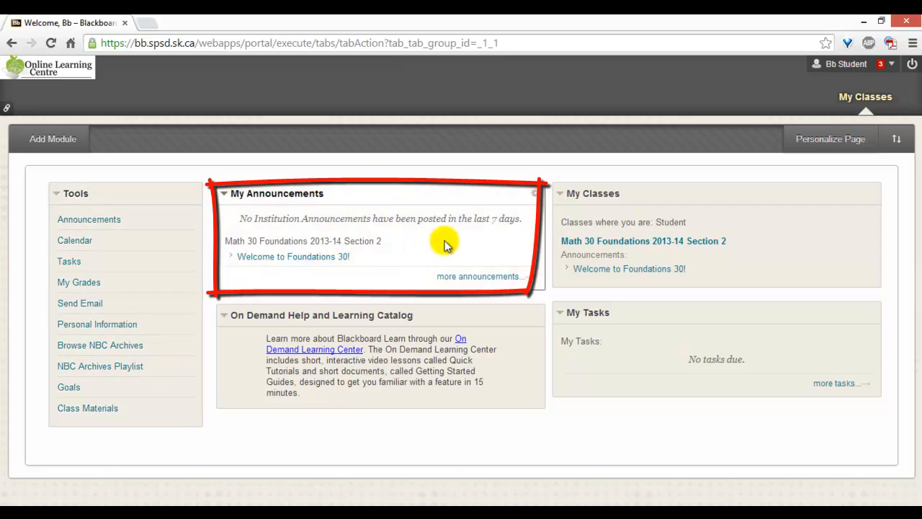